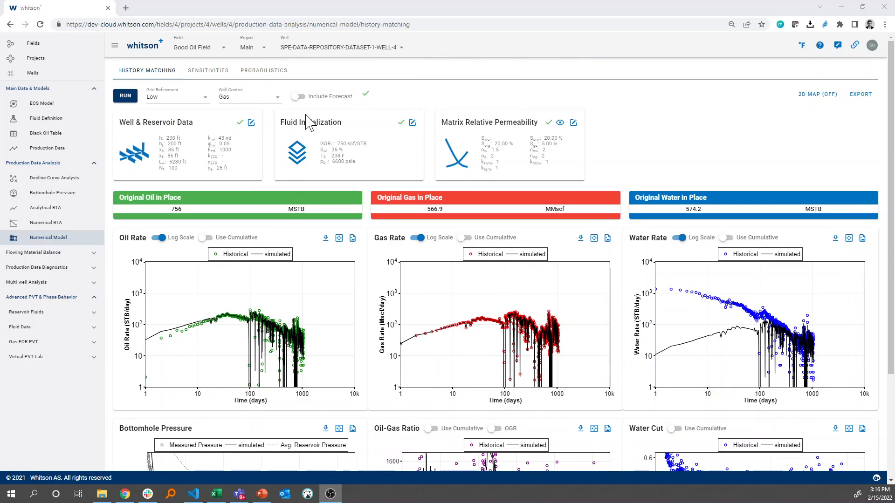
- Turn on Include Forecast for the numerical model history-match run
scroll(down, 3)
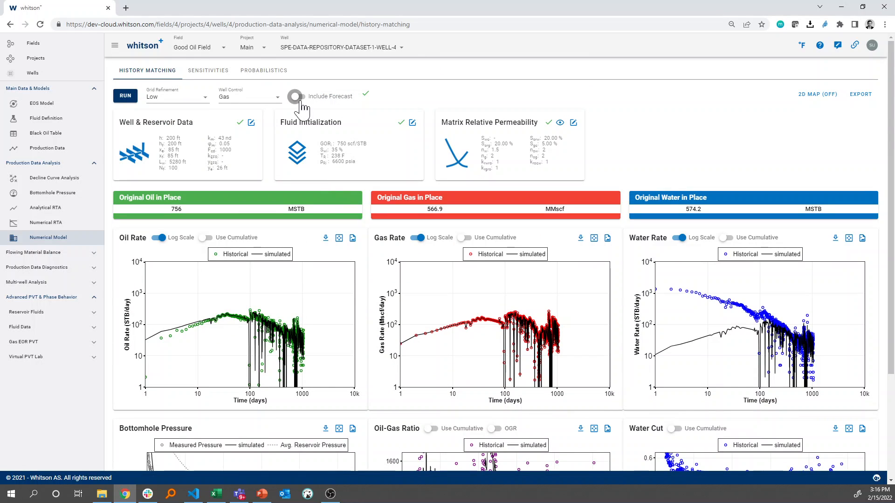
click(295, 96)
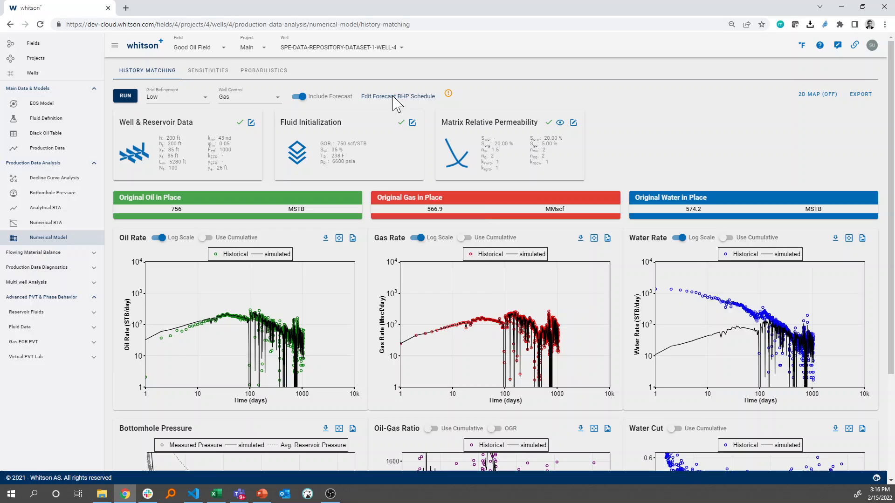
click(397, 96)
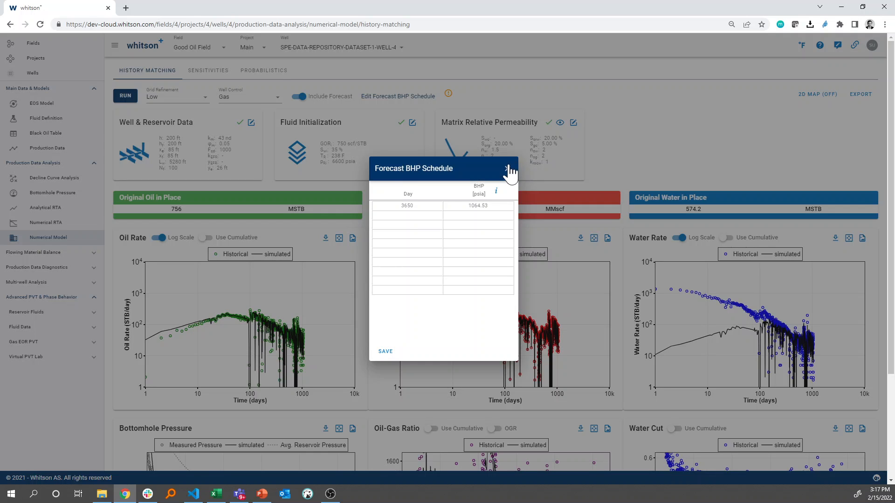
click(507, 168)
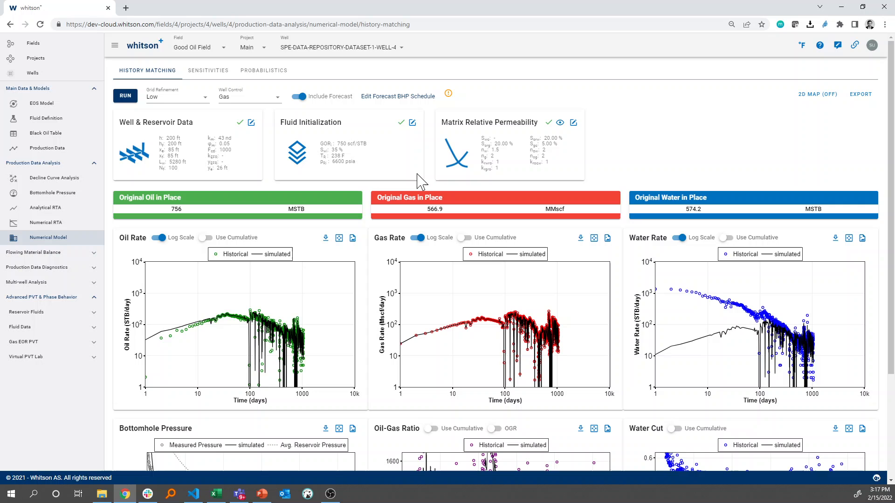
- Change the forecast BHP schedule end day from 3650 to 10000 at 1064.53 psia and save
click(397, 96)
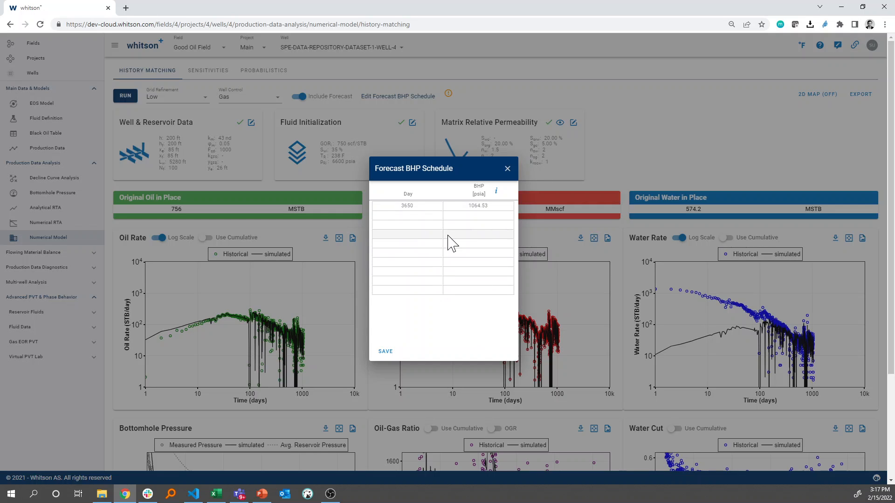
mouse_move(443, 234)
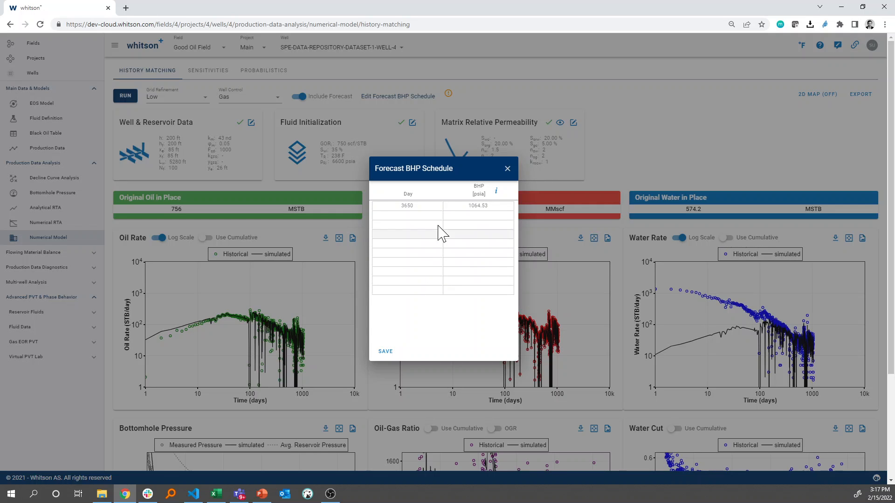
click(407, 205)
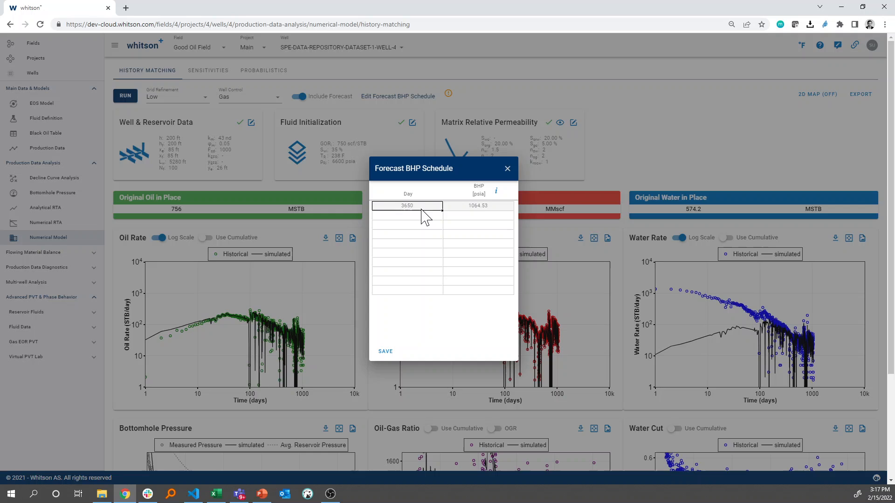
text(10000)
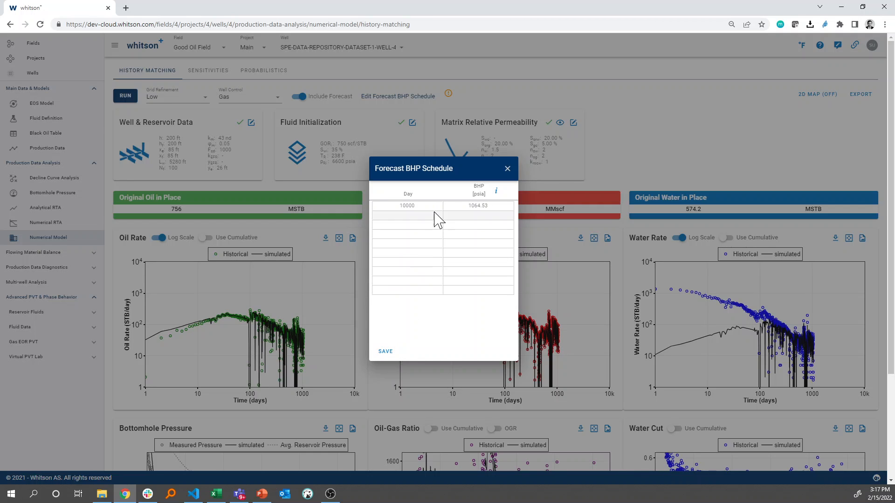
click(506, 169)
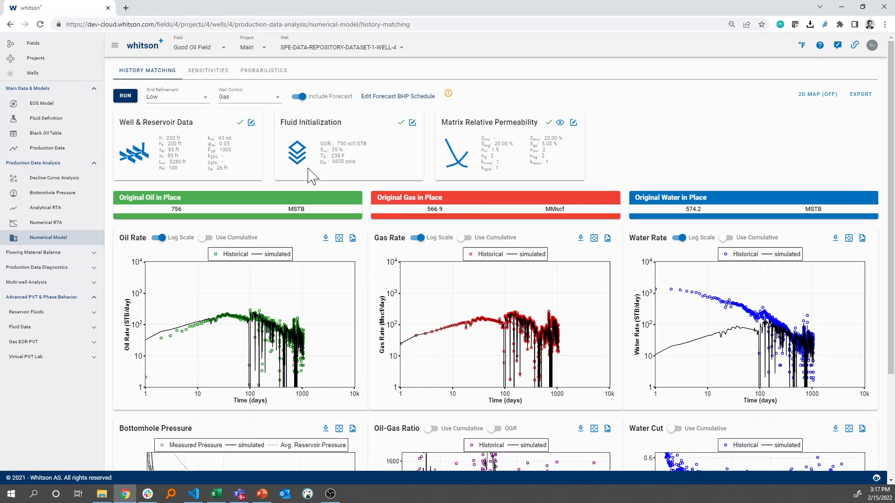
- Rerun the simulation so the oil, gas and water rate plots extend to day 10000
click(125, 96)
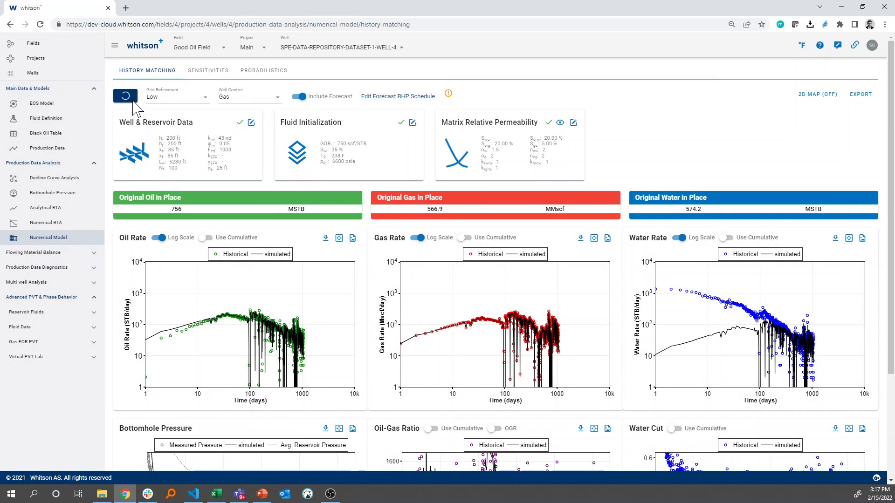
click(125, 95)
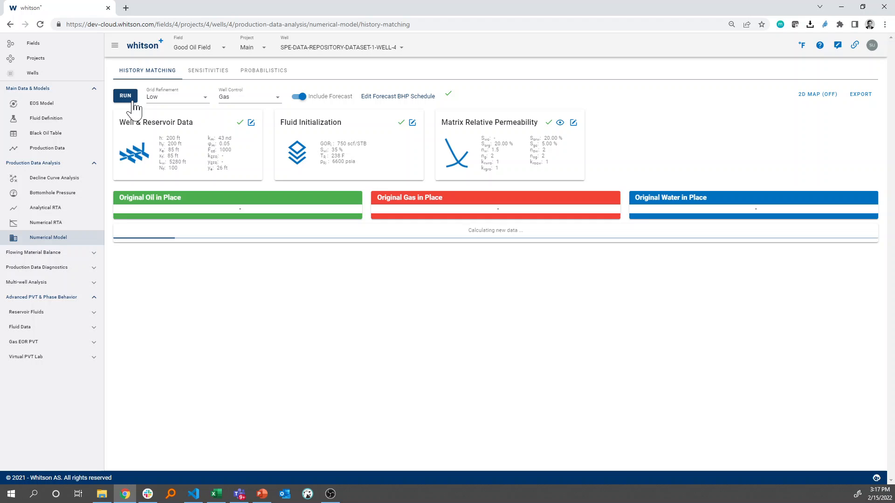
click(124, 95)
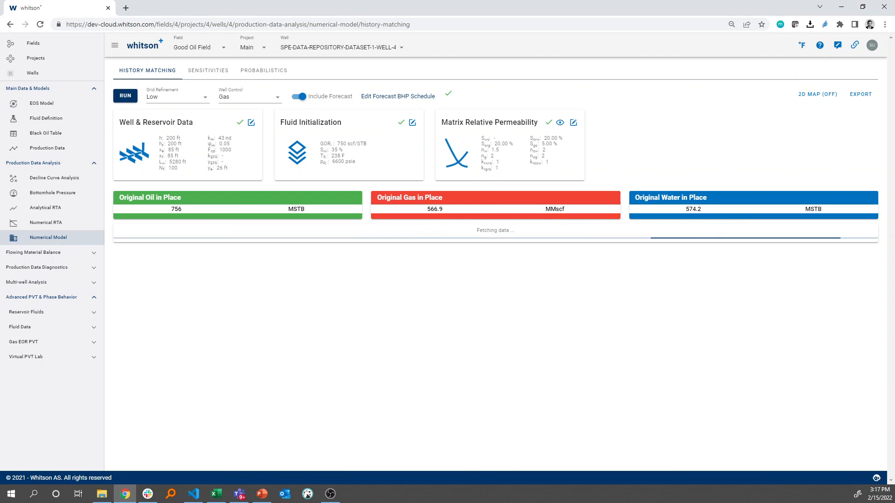
scroll(down, 3)
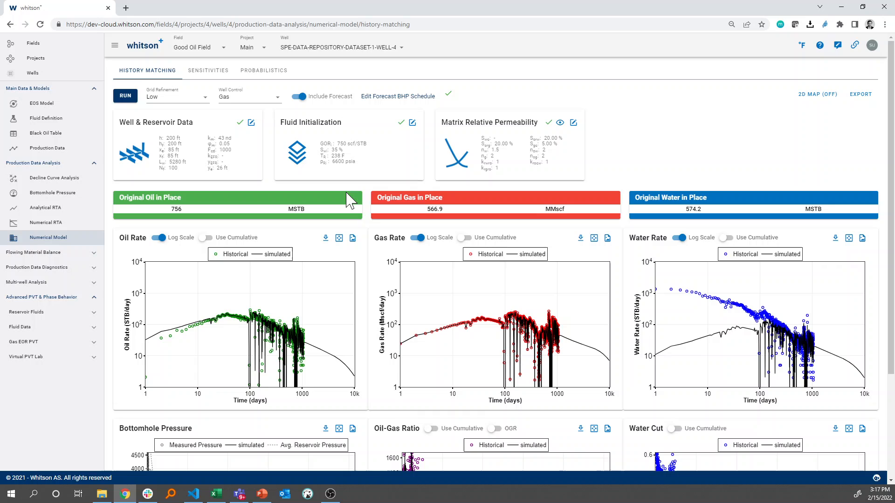
mouse_move(407, 492)
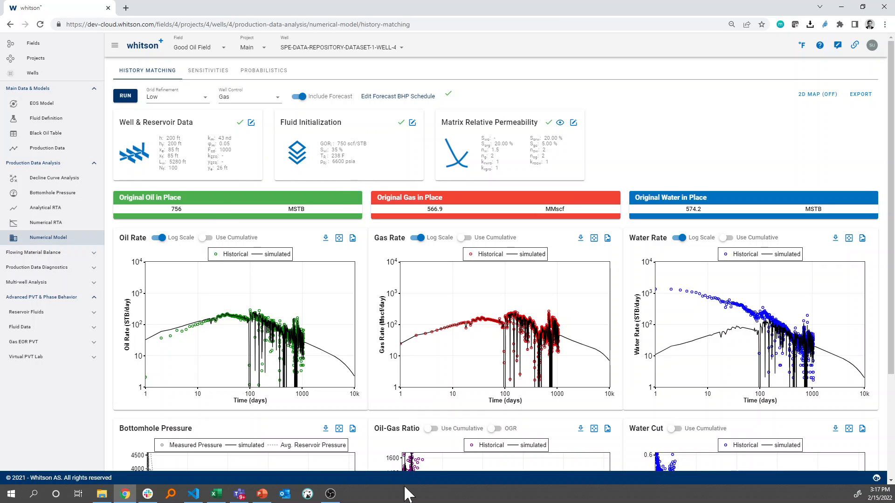